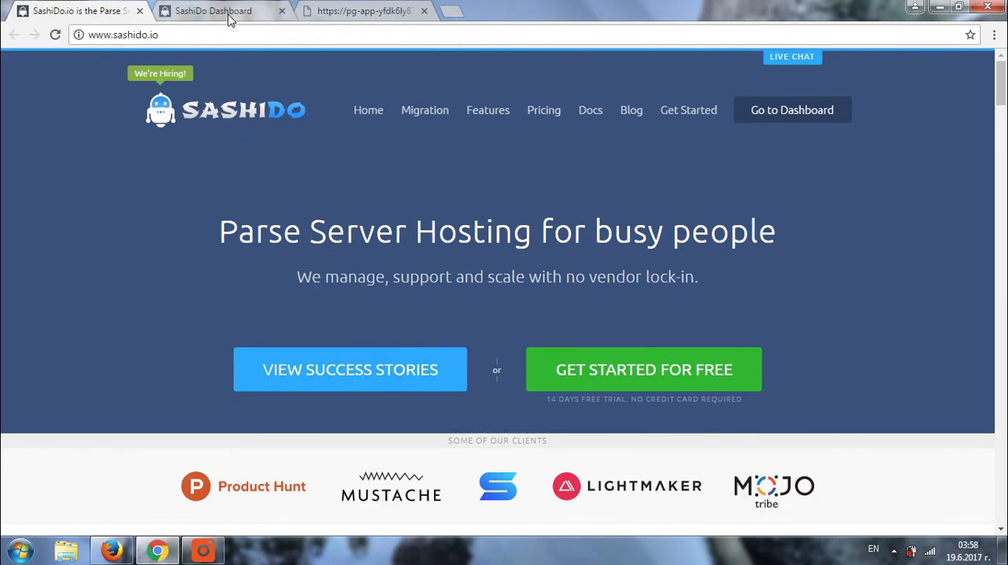
mouse_move(213, 11)
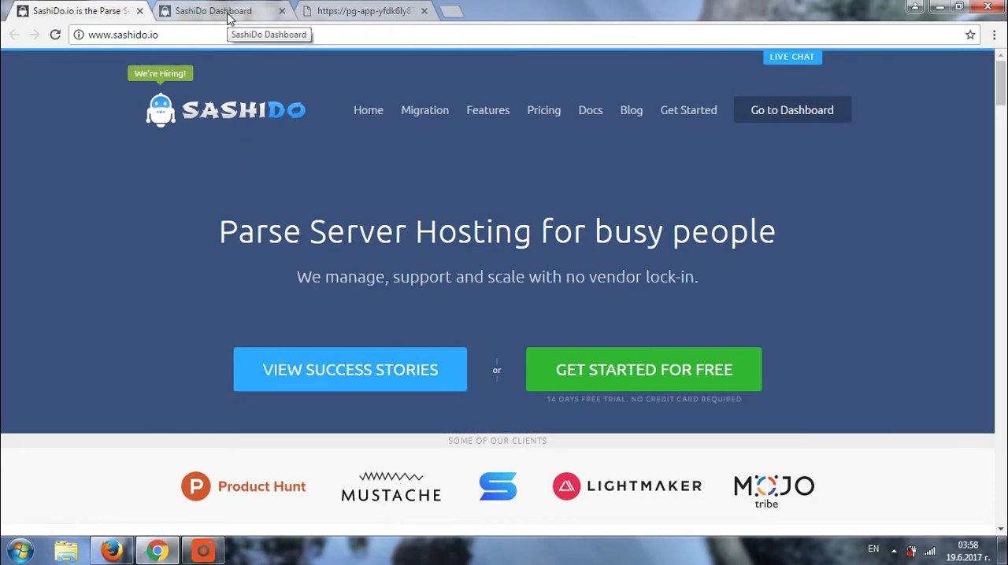
Switch to the SashiDo Dashboard showing the SashiDoVideoSeries app's Cloud Code main.js
left_click(213, 10)
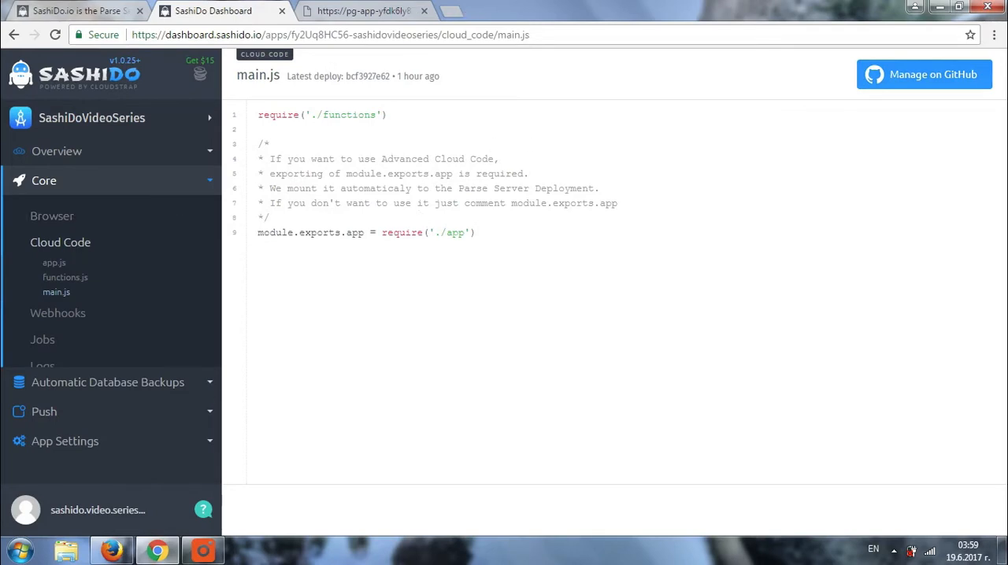
mouse_move(402, 229)
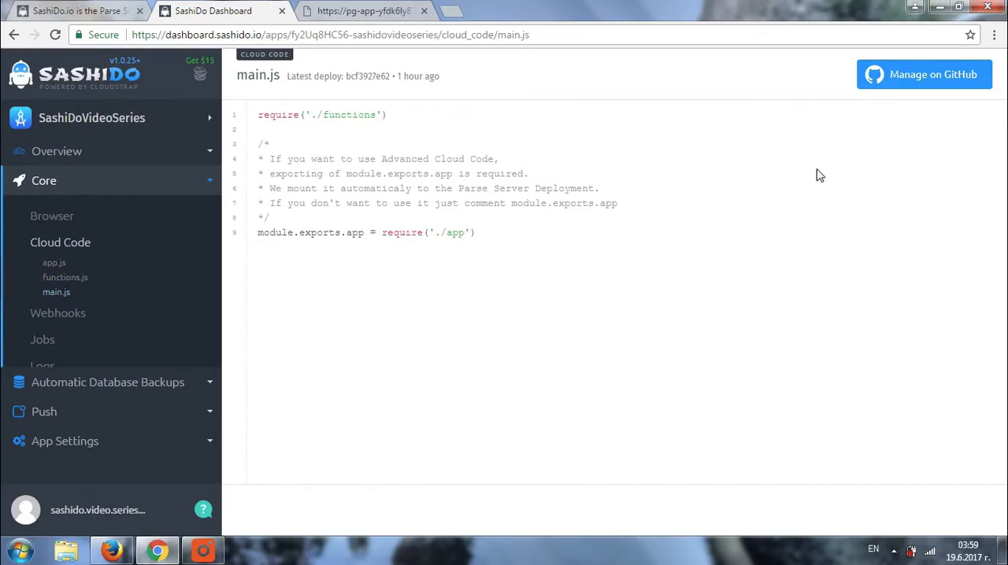
Use Manage on GitHub to reach the app's private repository with its cloud and public folders
left_click(924, 74)
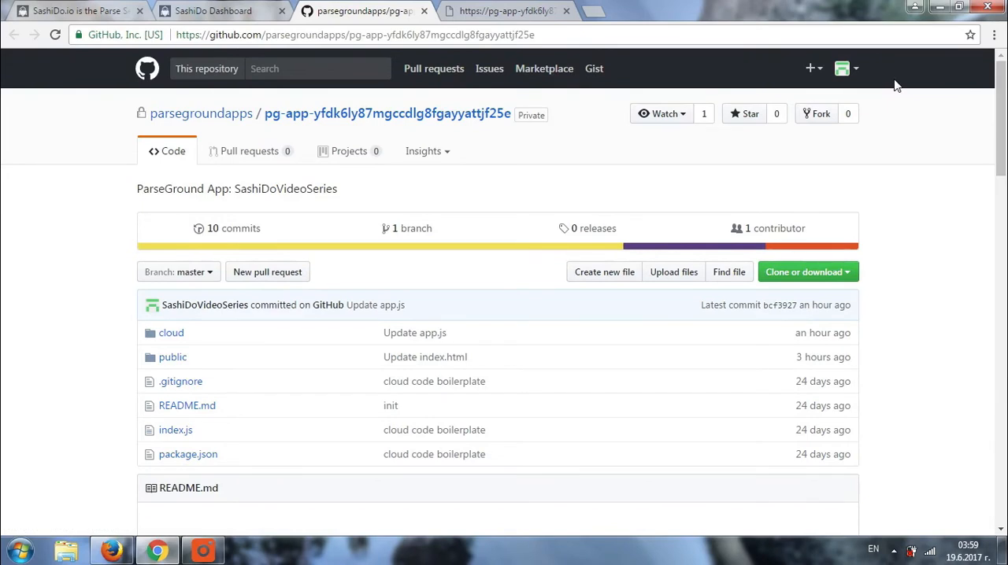
mouse_move(581, 165)
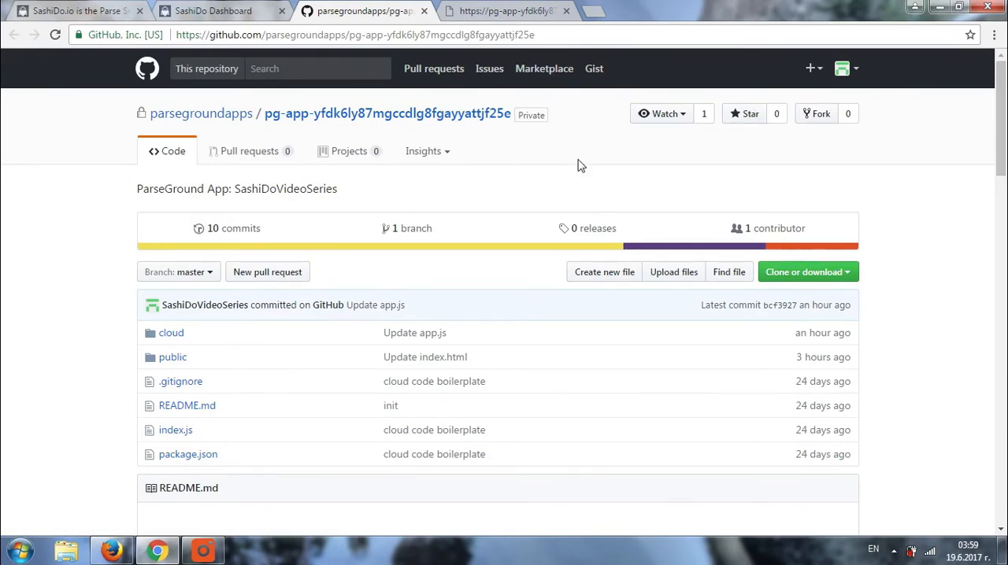
mouse_move(136, 341)
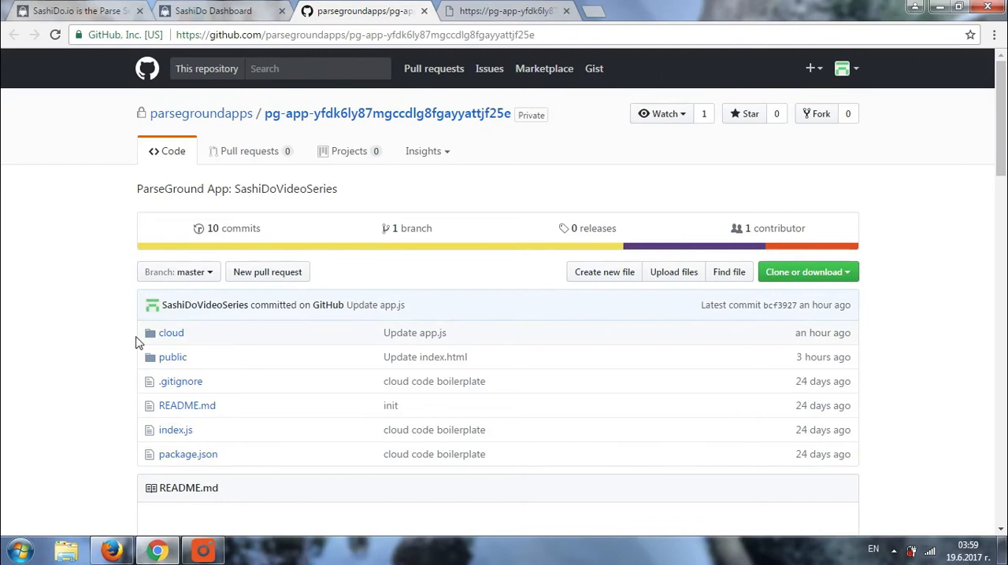
mouse_move(136, 363)
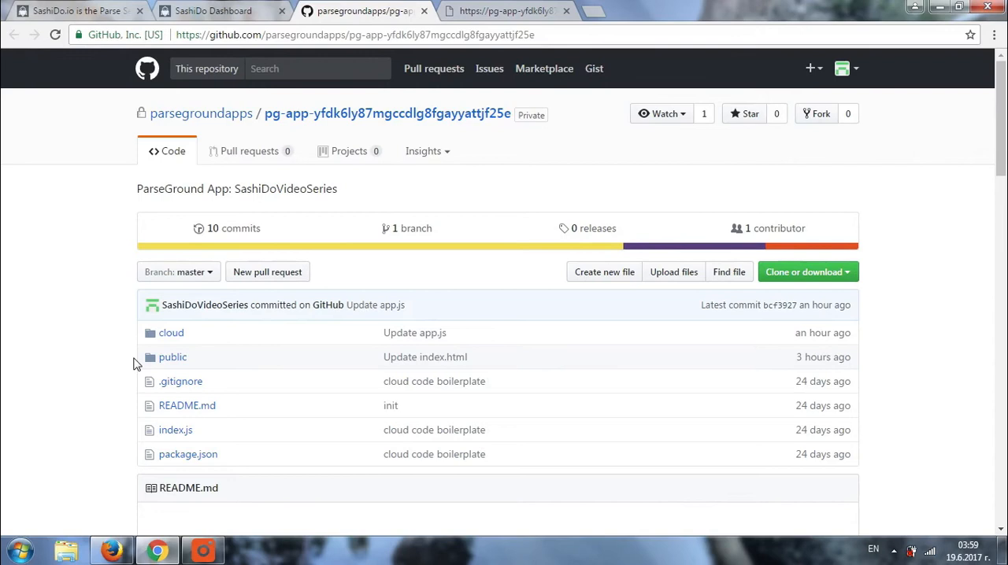
mouse_move(171, 332)
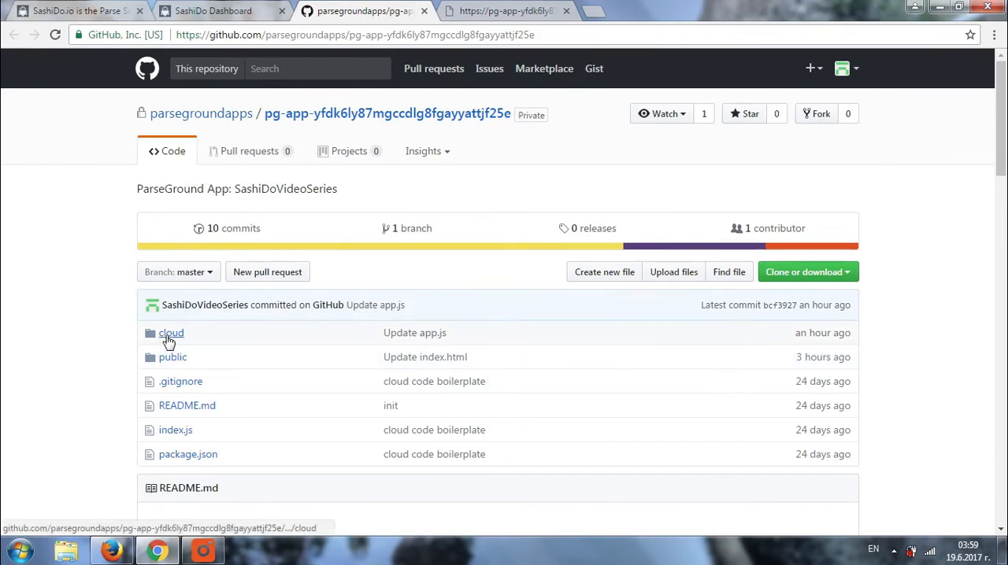
View cloud/app.js with its /hello-advanced route returning 'Hello from SashiDo' and check it live
left_click(171, 332)
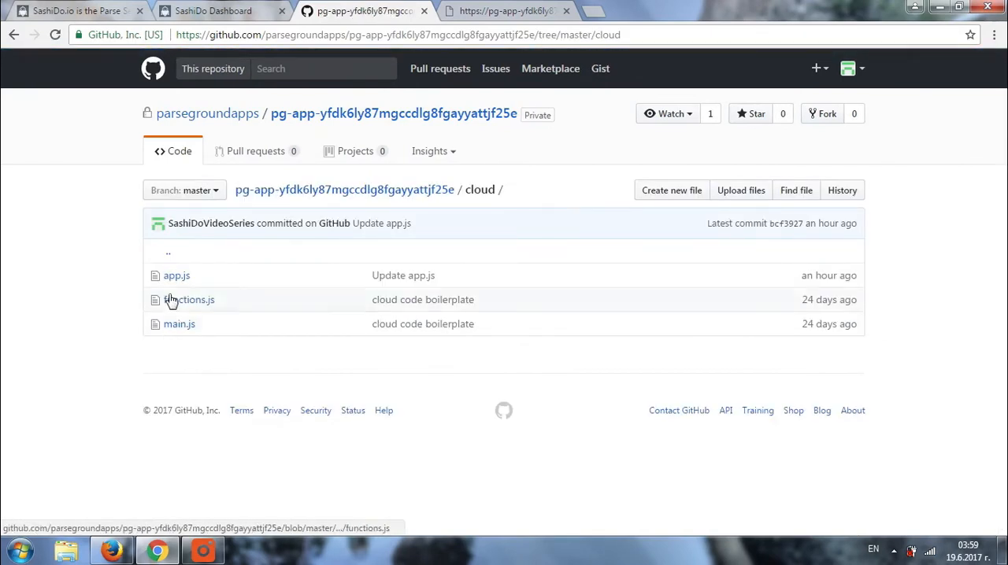
left_click(176, 276)
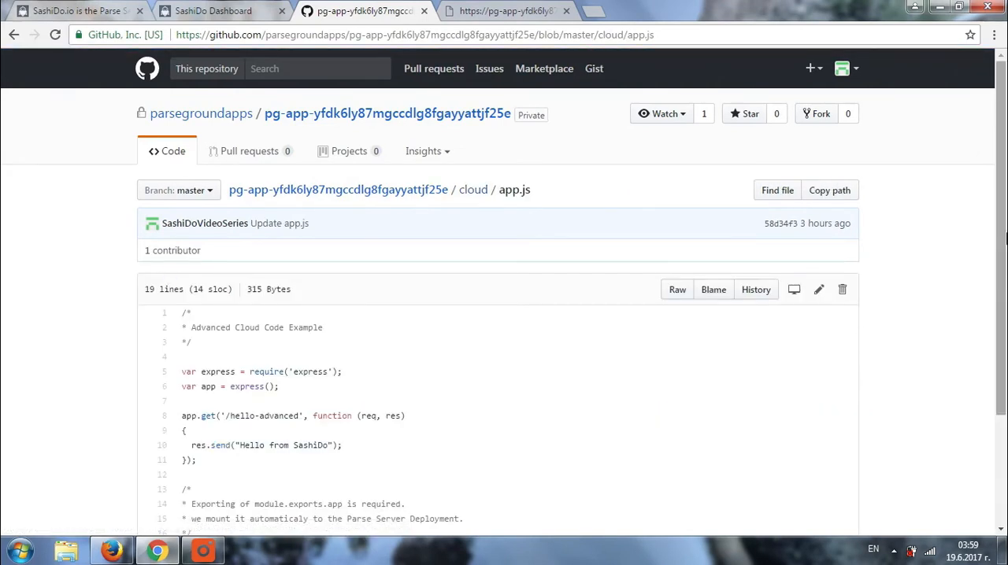
scroll("down", 3)
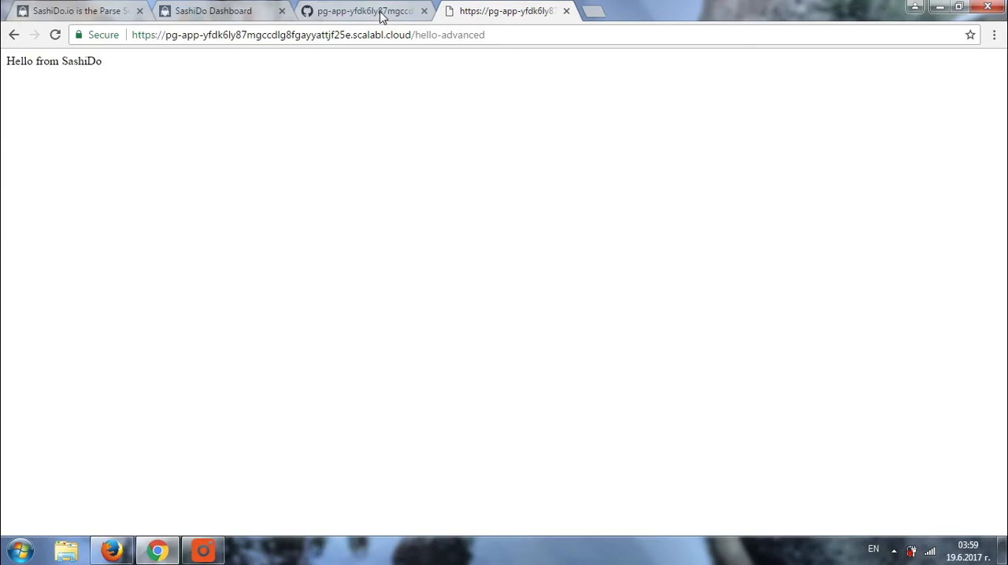
left_click(362, 10)
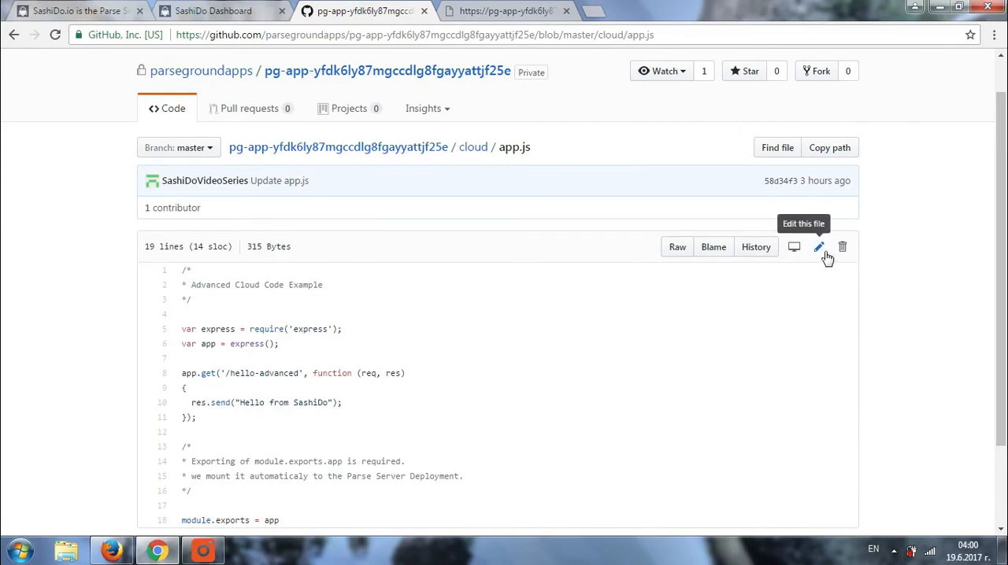
Edit app.js so res.send reads 'Hello from SashiDoVideoSeries' and commit it to master
left_click(818, 246)
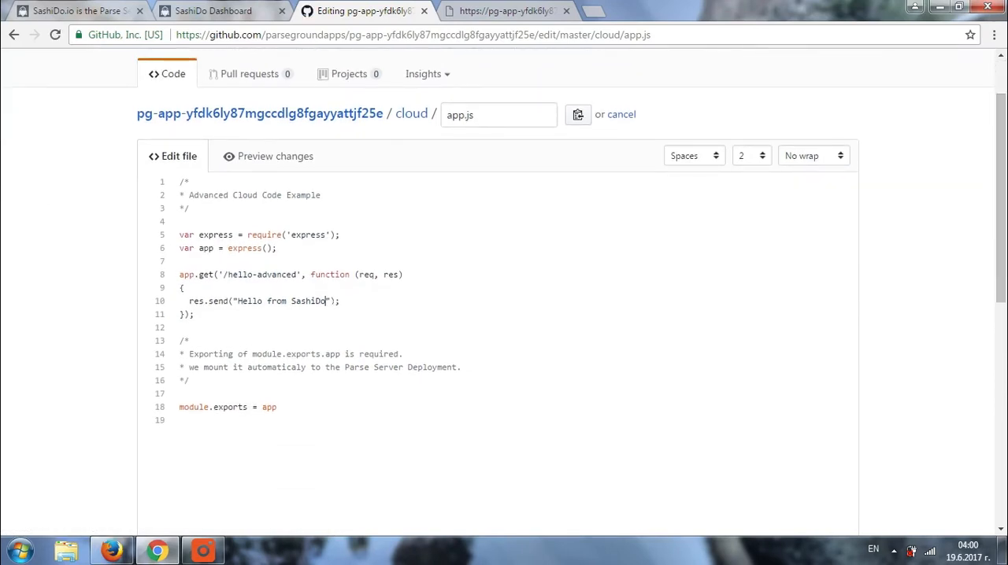
type("Videos")
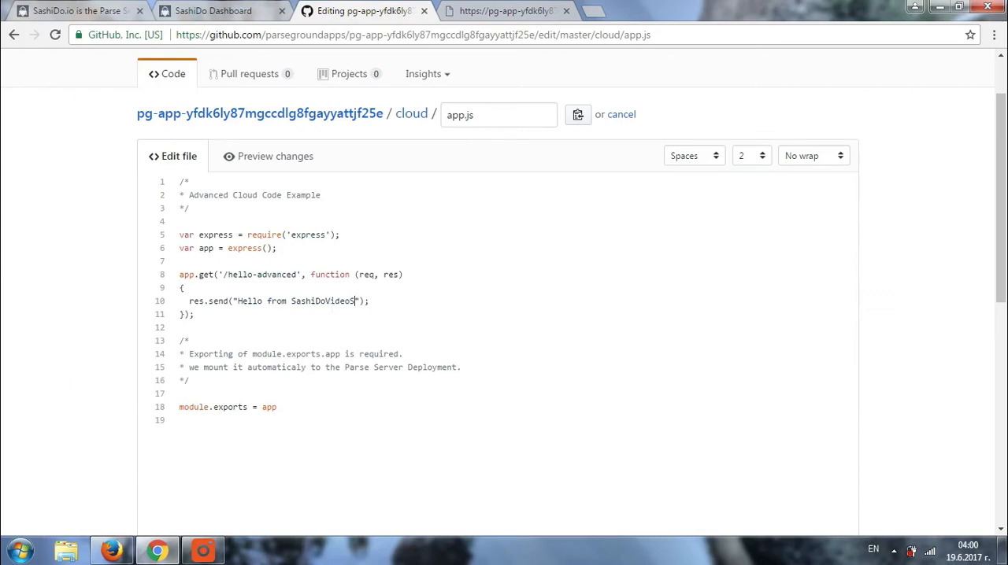
type("eries")
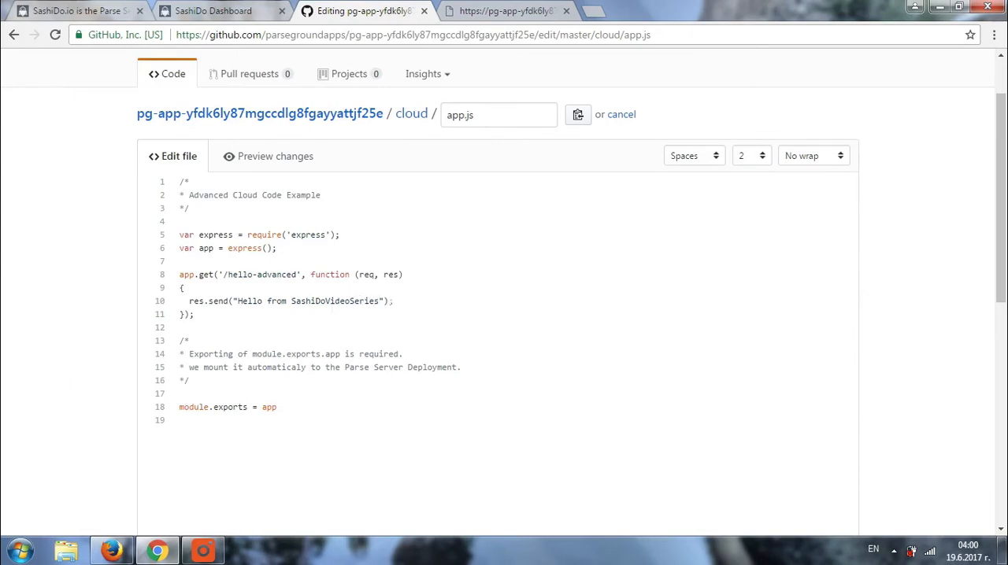
scroll("down", 3)
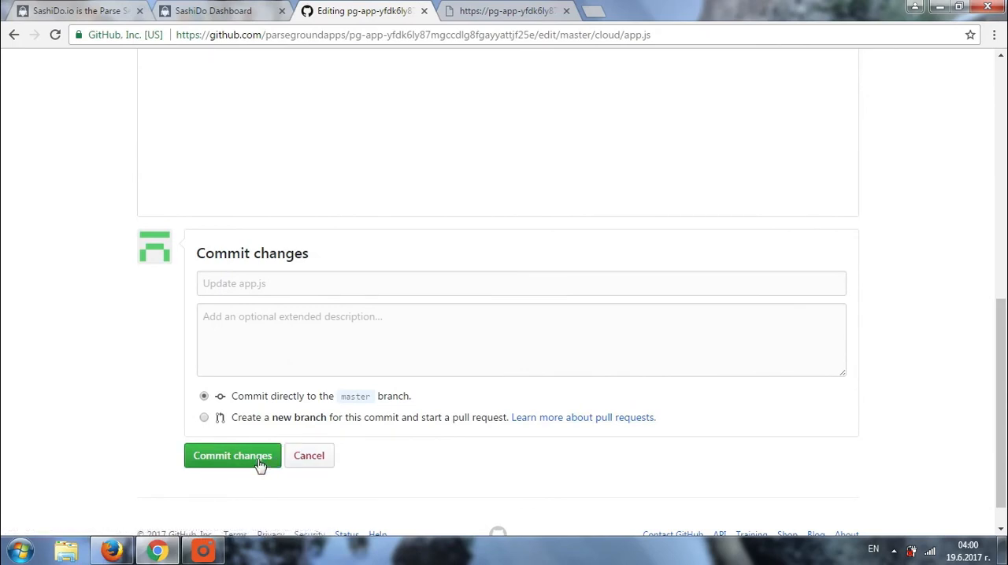
left_click(232, 456)
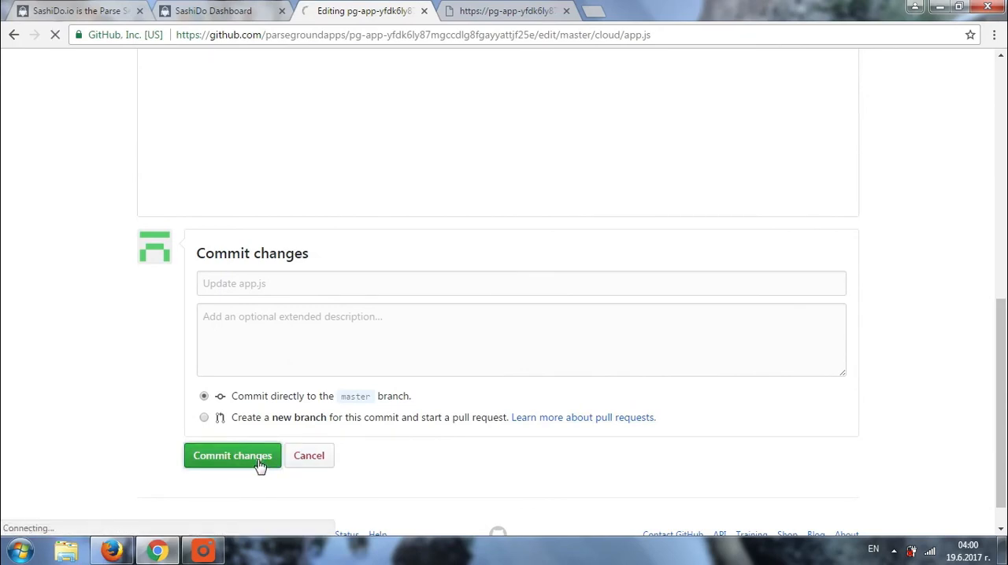
left_click(232, 455)
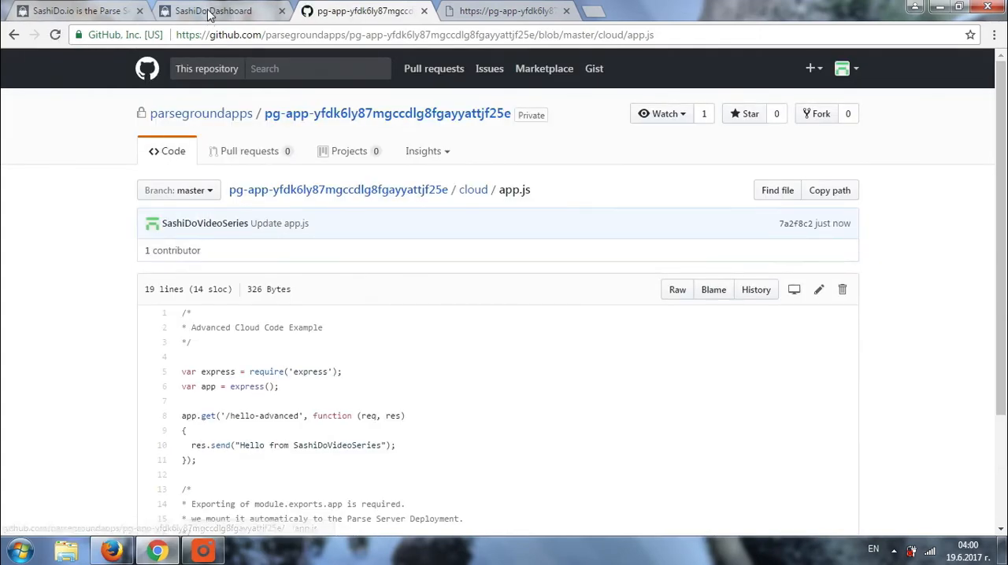
Return to the SashiDo Dashboard where the Cloud Code rebuild notice appears after the commit
left_click(213, 10)
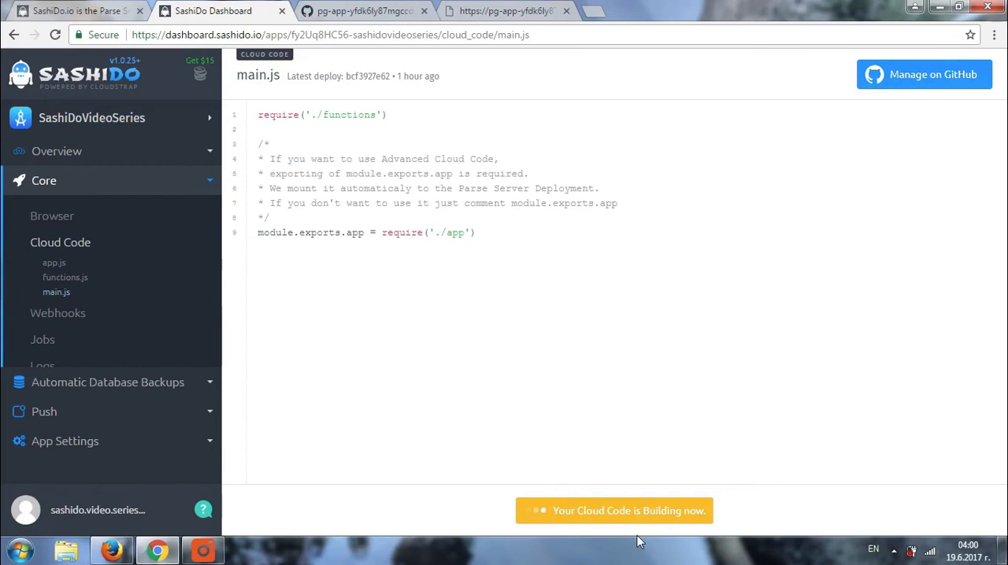
mouse_move(729, 462)
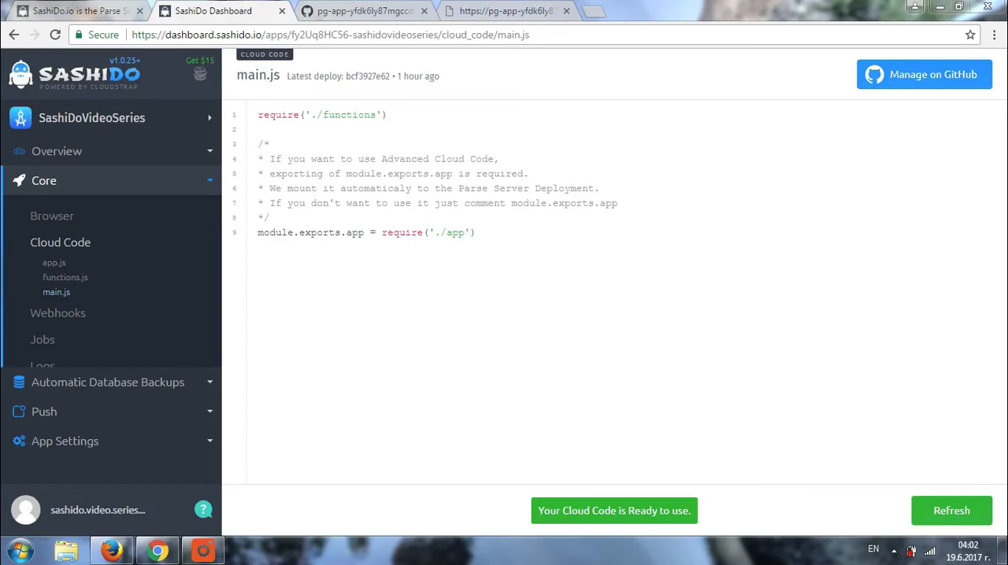
mouse_move(628, 476)
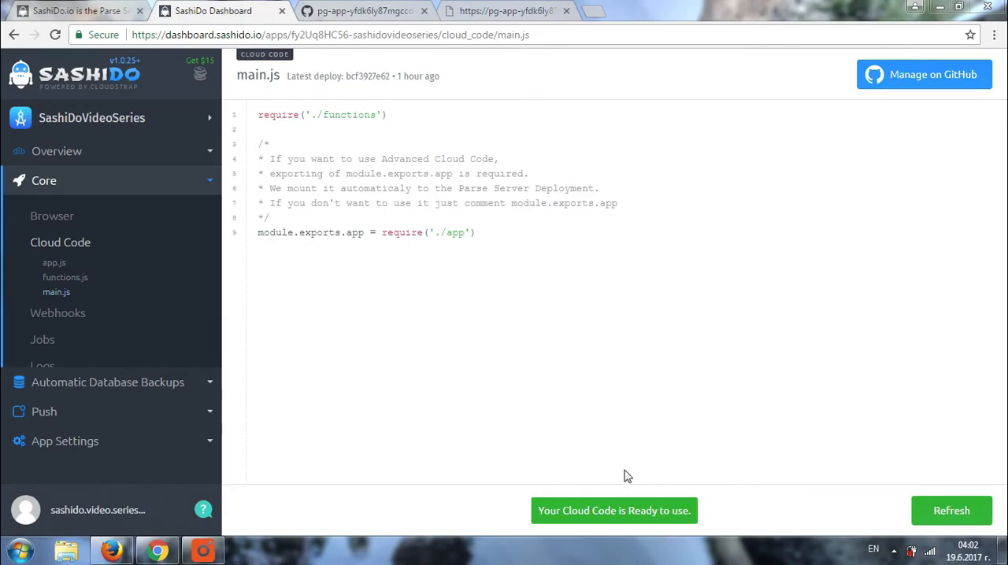
mouse_move(800, 435)
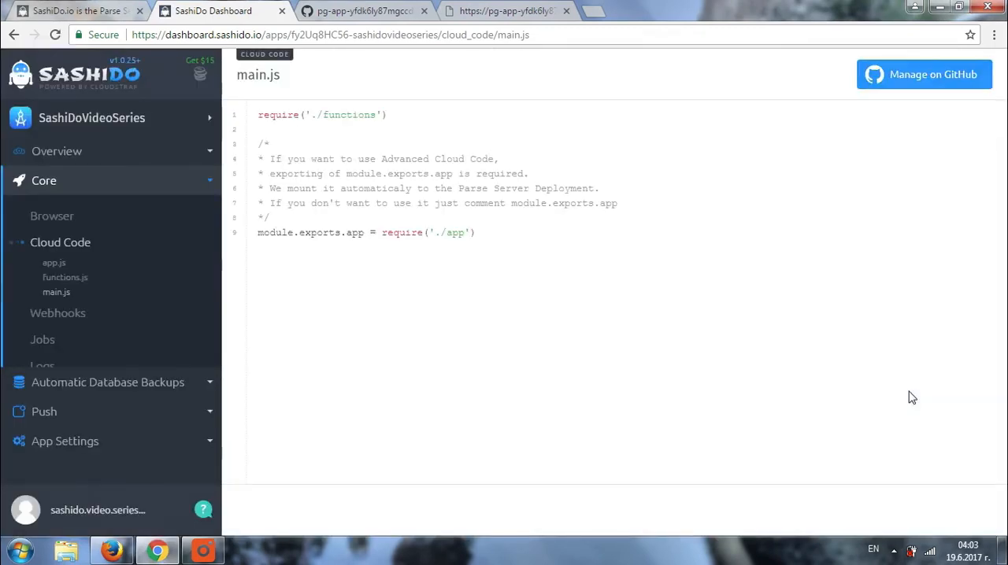
Reload the /hello-advanced endpoint to see 'Hello from SashiDoVideoSeries', then go back to the dashboard
left_click(330, 34)
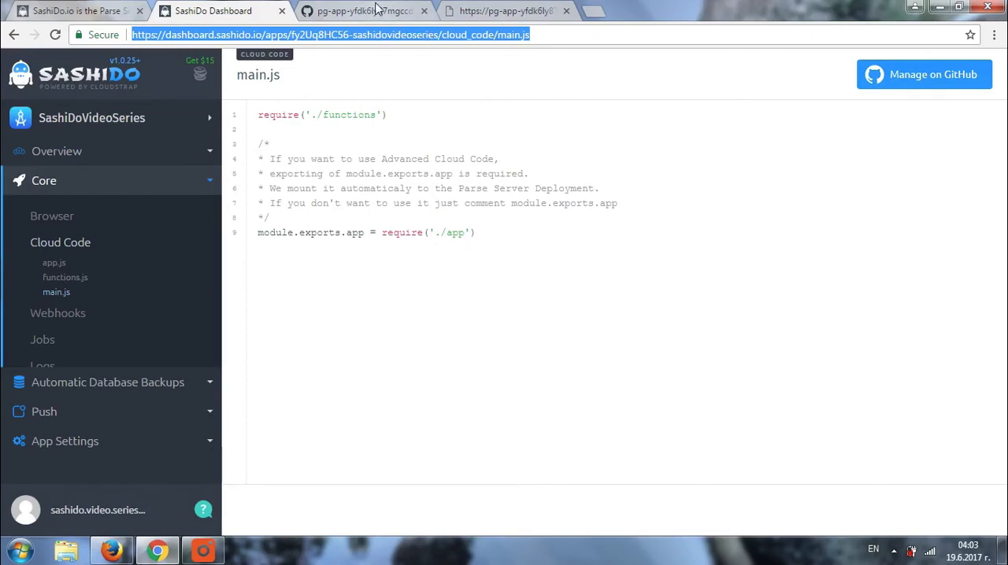
left_click(504, 11)
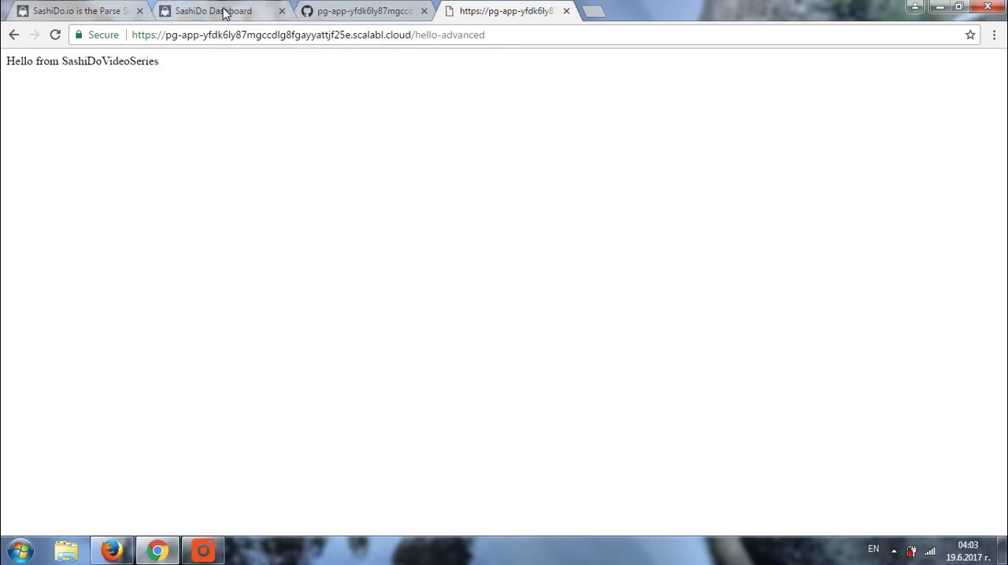
left_click(213, 11)
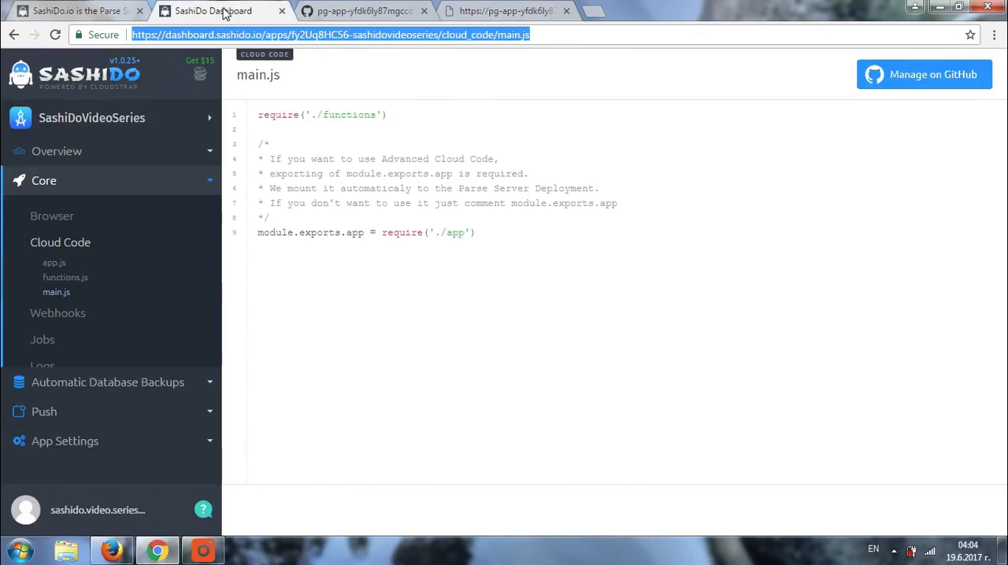